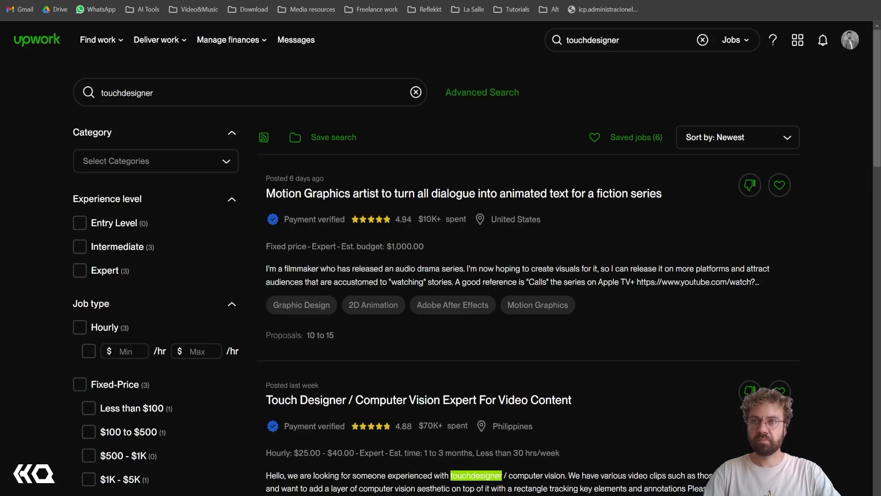
mouse_move(465, 80)
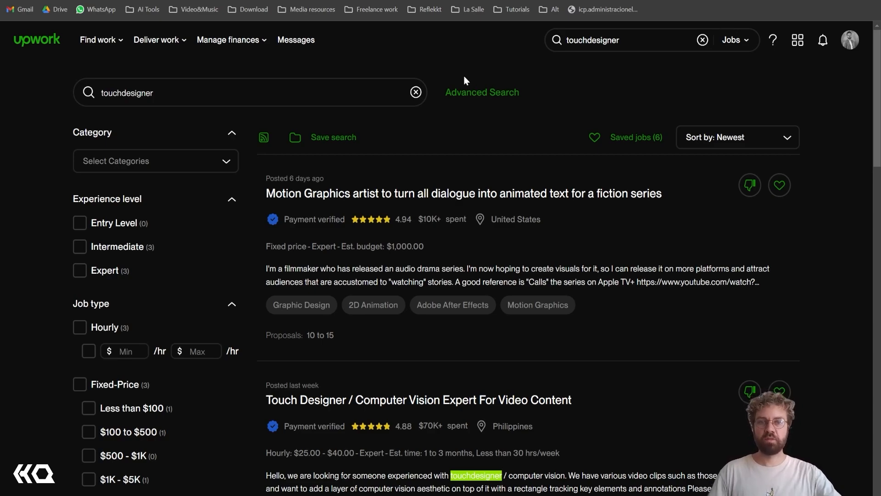
Step: Browse the 19 Fiverr touchdesigner gig cards and their prices, then return to the top
scroll(down, 3)
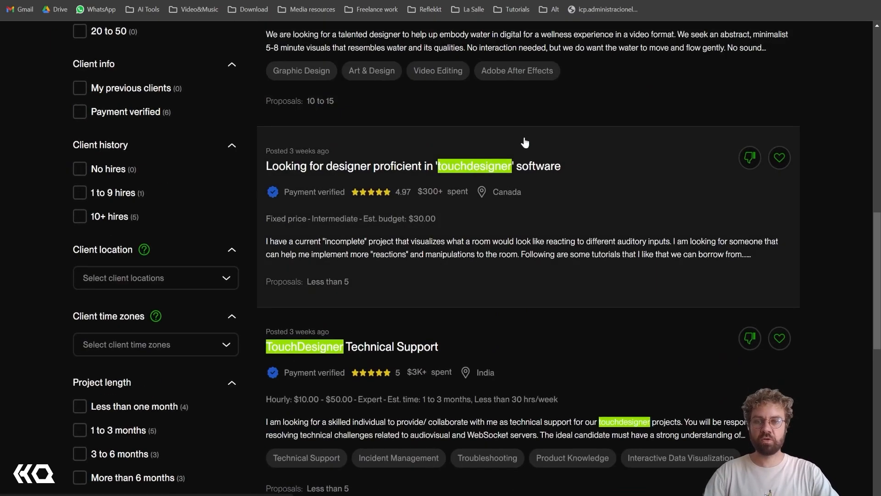
scroll(down, 3)
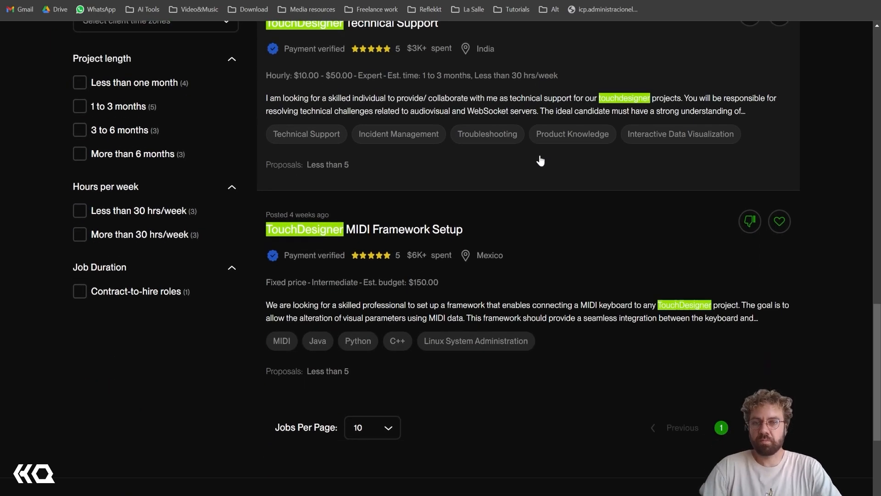
scroll(up, 3)
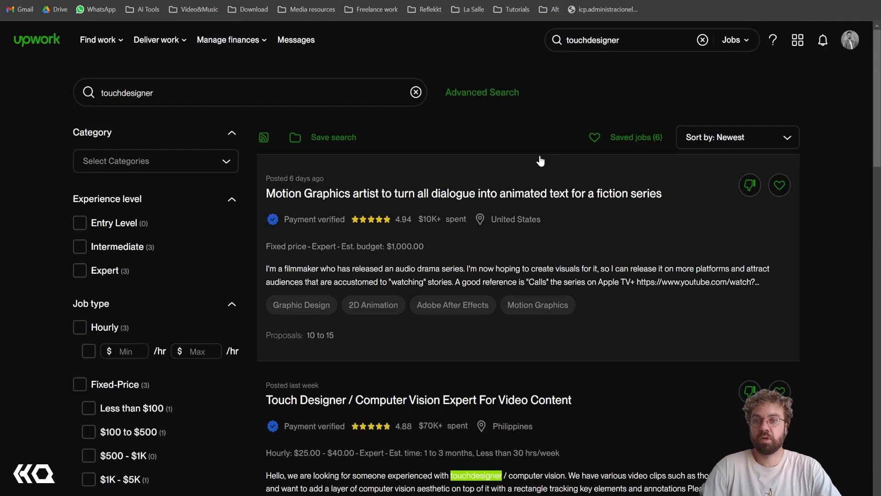
mouse_move(636, 137)
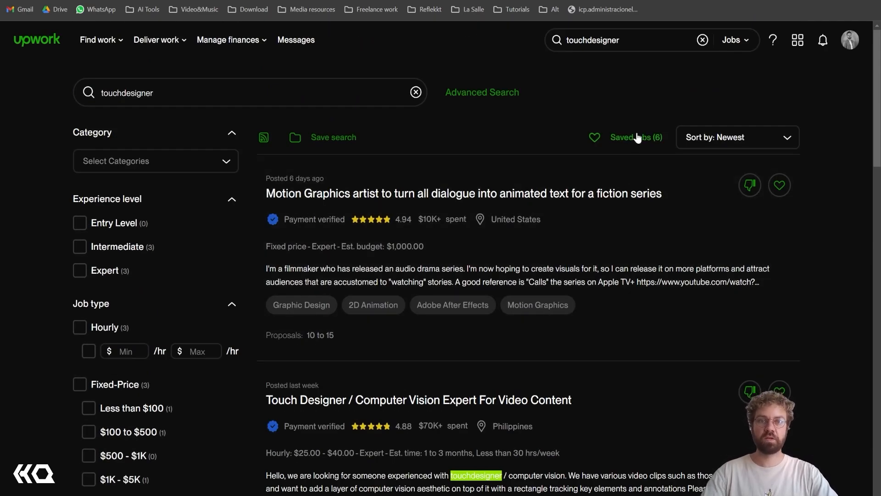
mouse_move(621, 117)
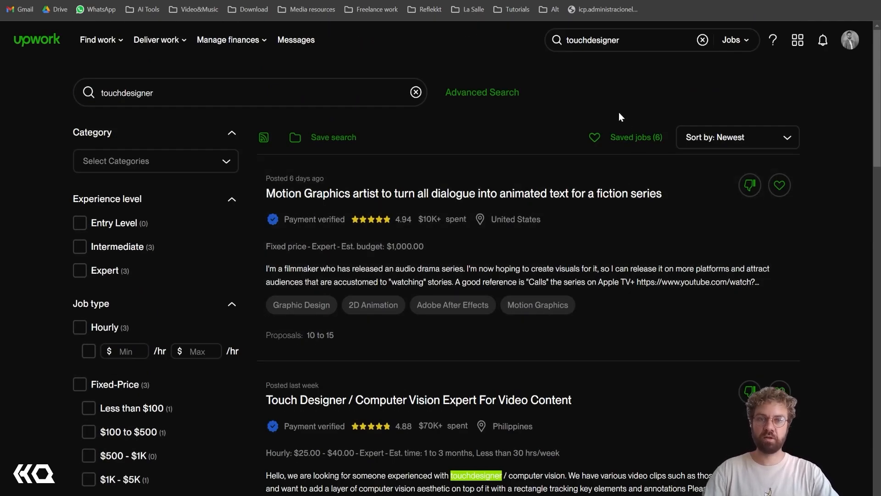
mouse_move(454, 124)
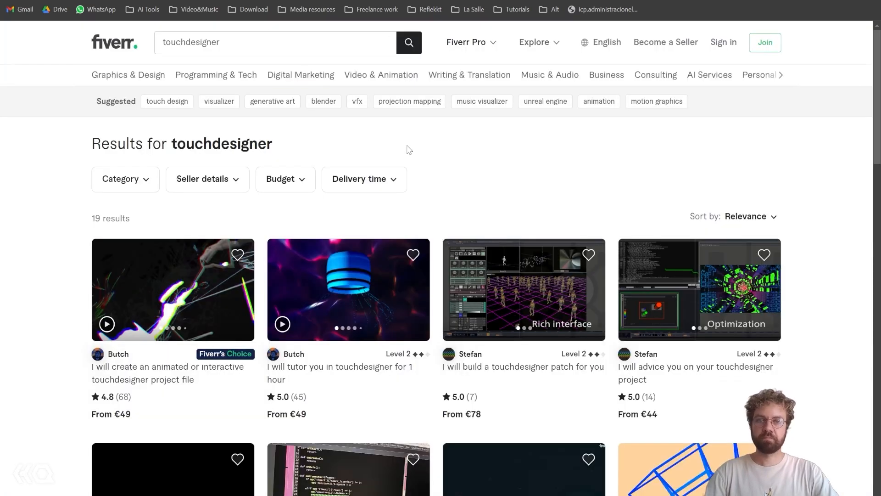
mouse_move(616, 160)
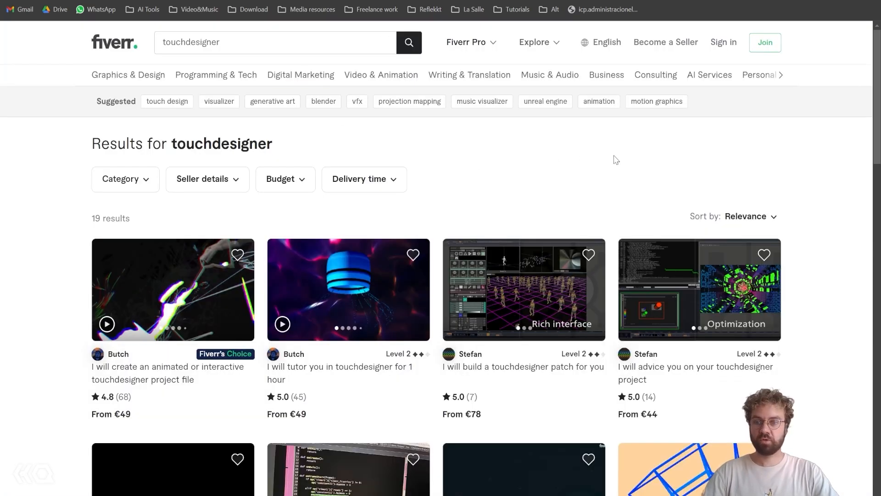
mouse_move(216, 75)
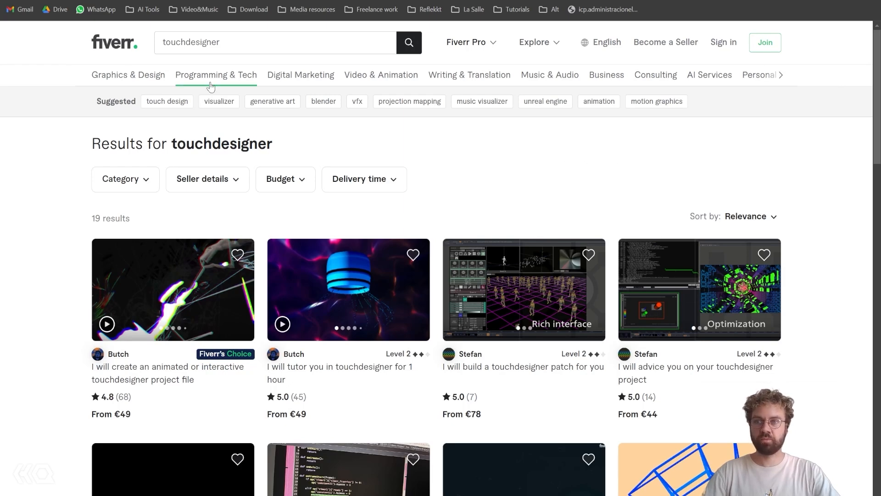
scroll(down, 3)
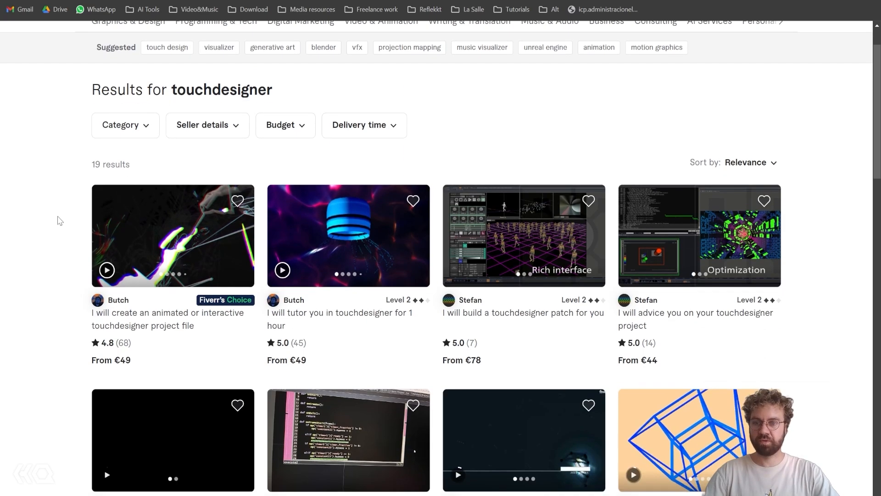
scroll(down, 3)
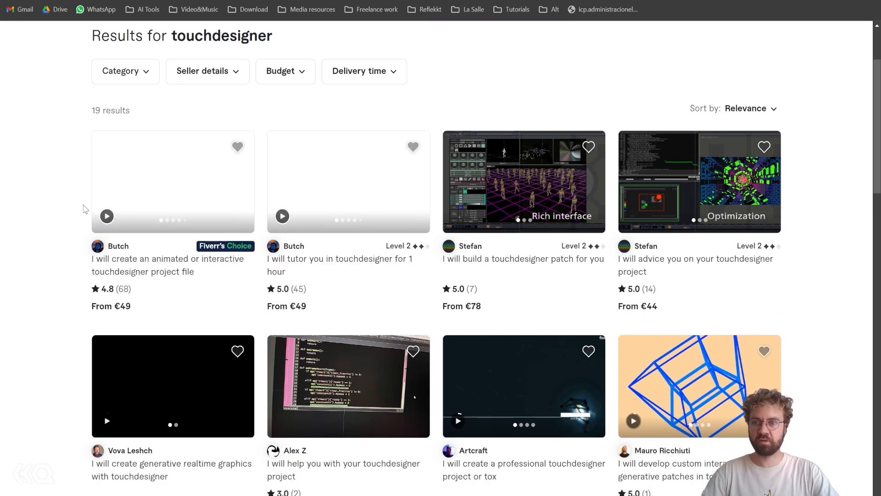
mouse_move(57, 295)
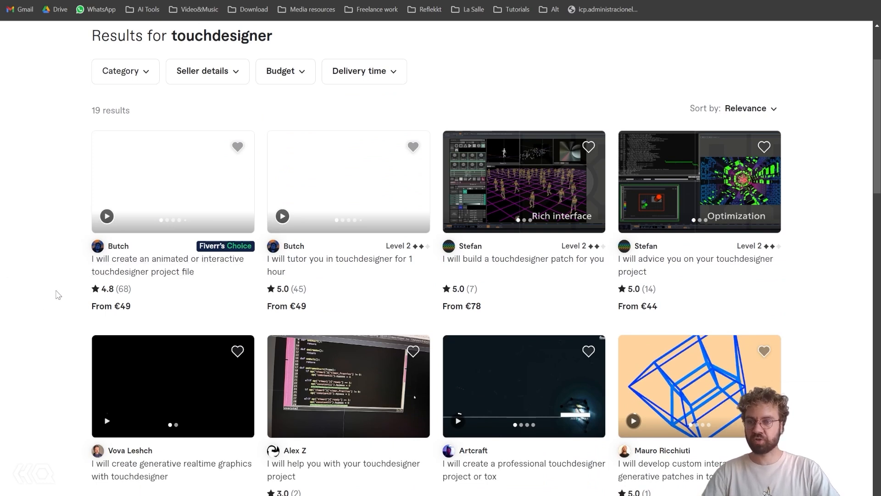
scroll(down, 3)
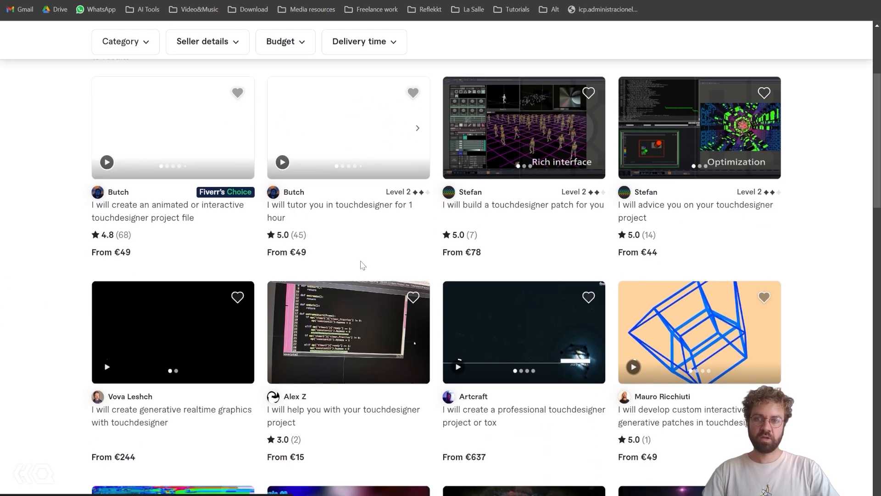
mouse_move(488, 196)
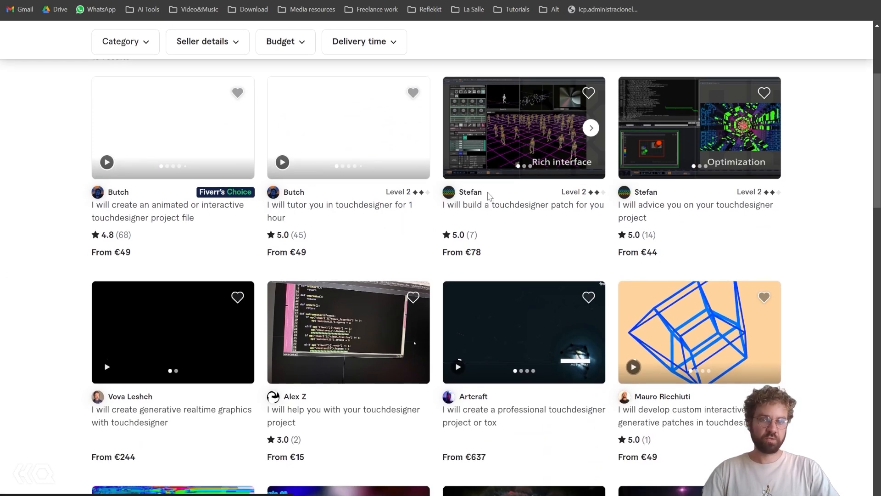
mouse_move(819, 200)
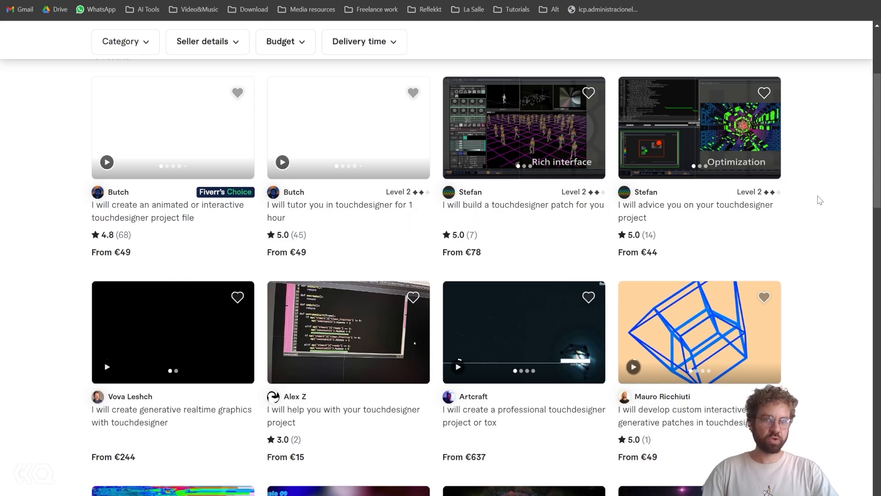
scroll(down, 3)
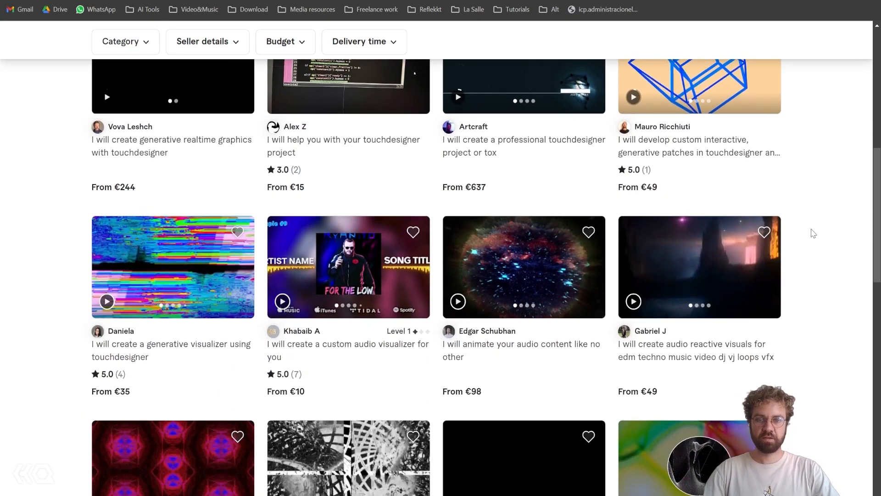
scroll(up, 3)
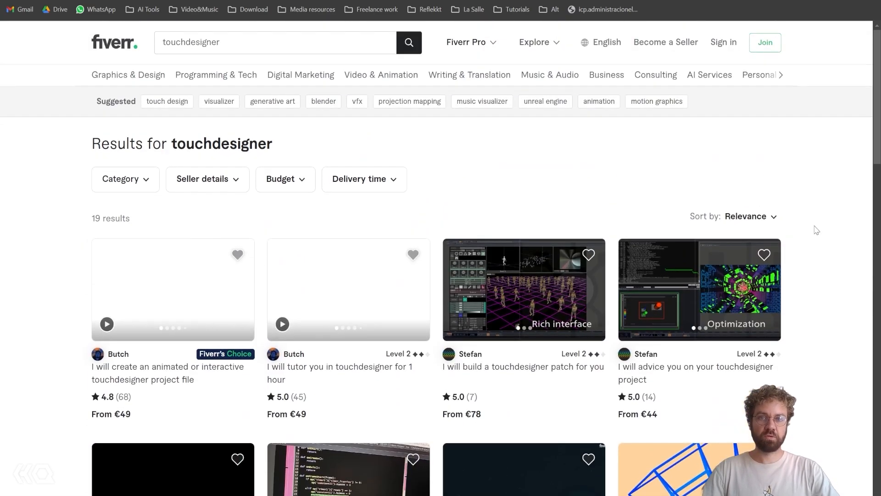
mouse_move(128, 74)
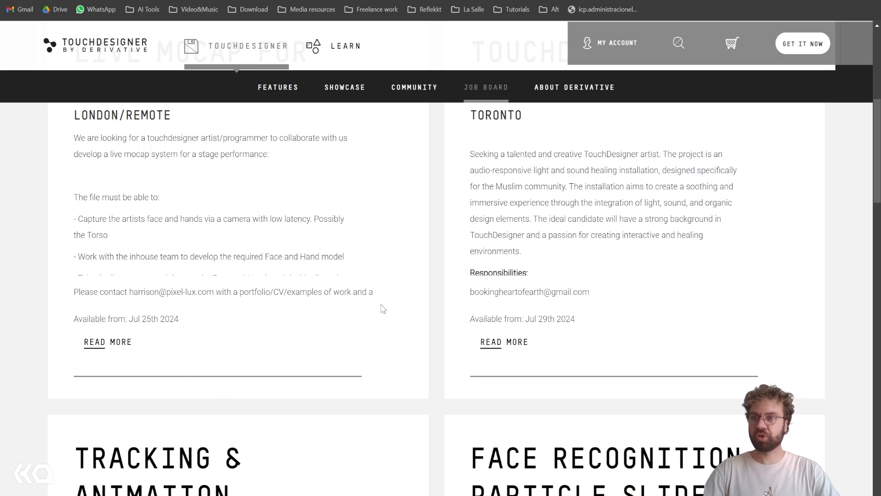
scroll(up, 3)
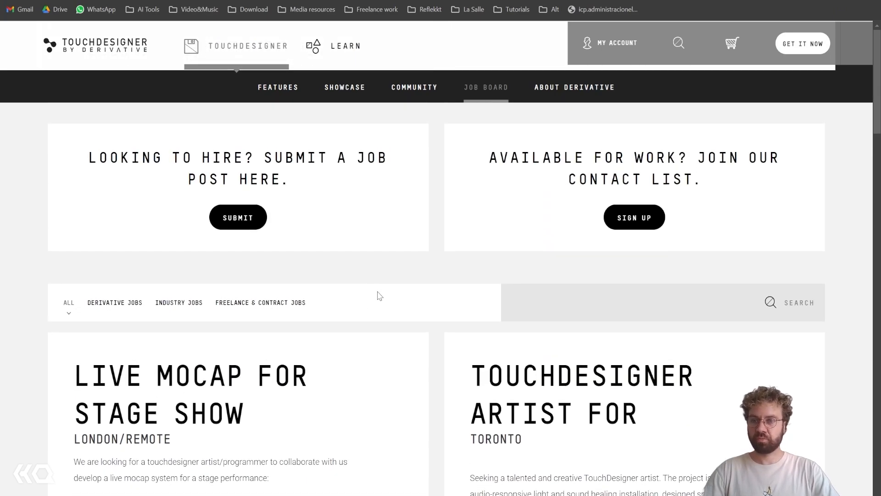
scroll(down, 3)
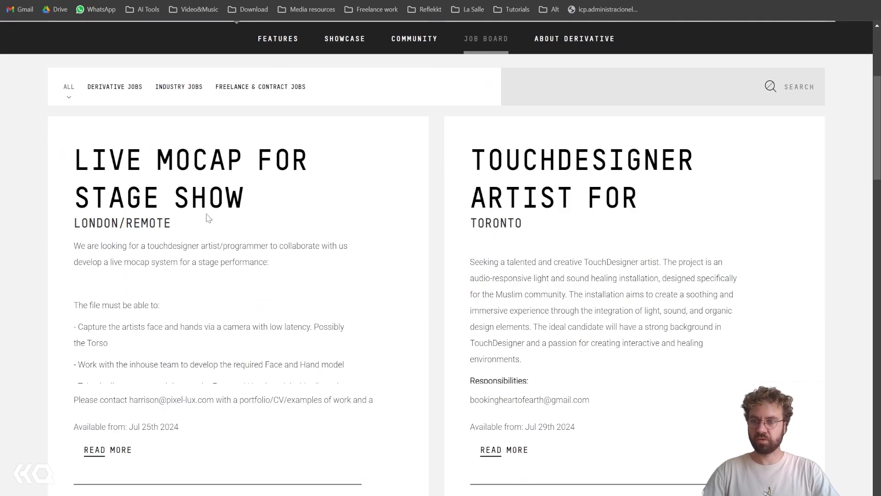
mouse_move(573, 200)
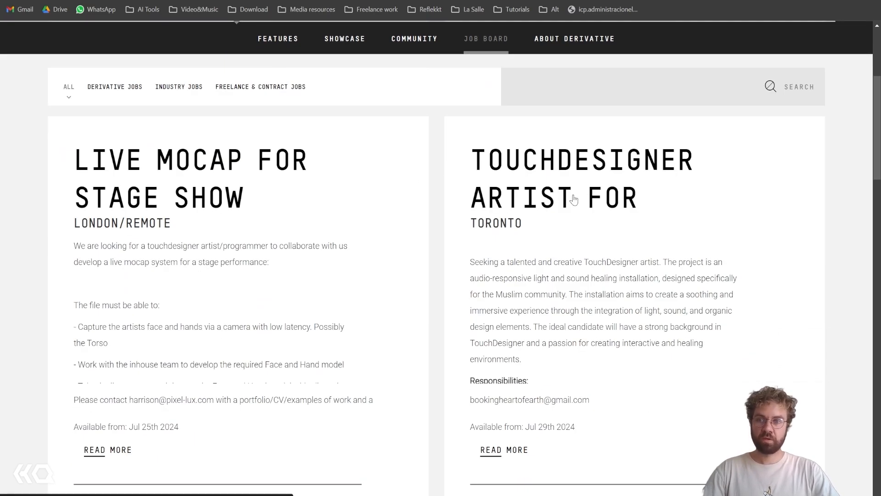
scroll(down, 3)
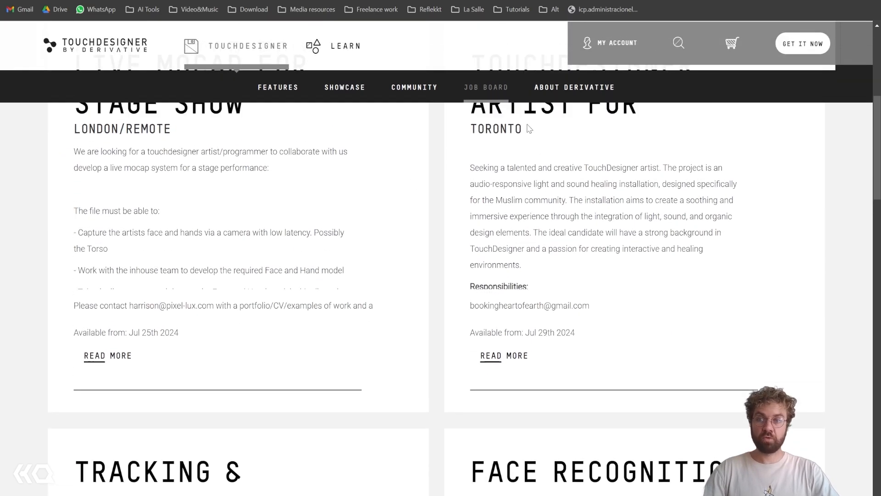
scroll(up, 3)
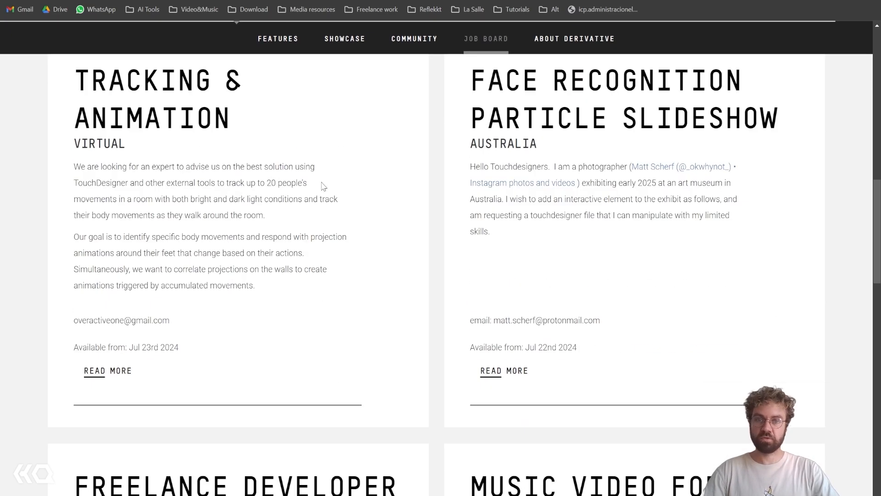
scroll(down, 3)
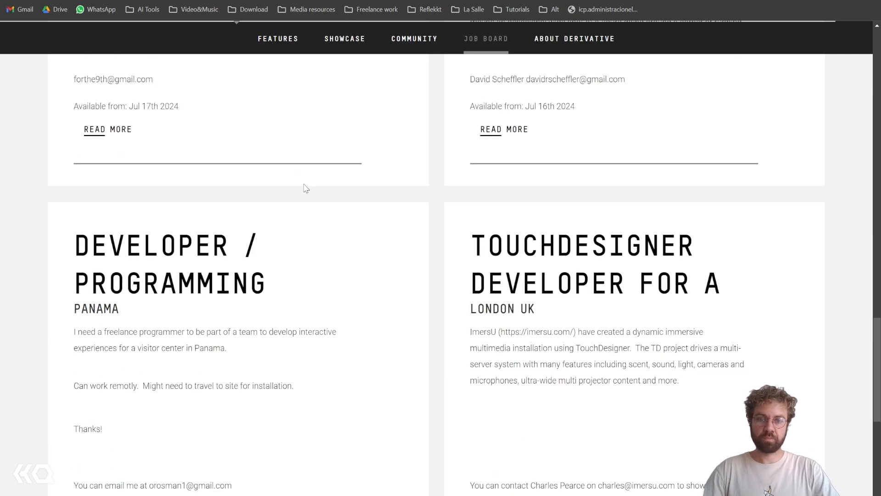
scroll(down, 3)
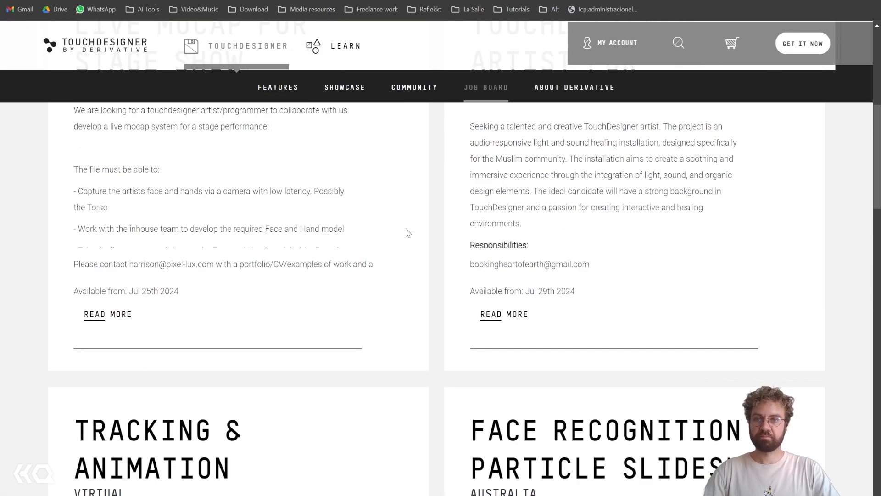
Step: Scroll through the HQ job board's 378 TouchDesigner listings and back to the top
click(485, 88)
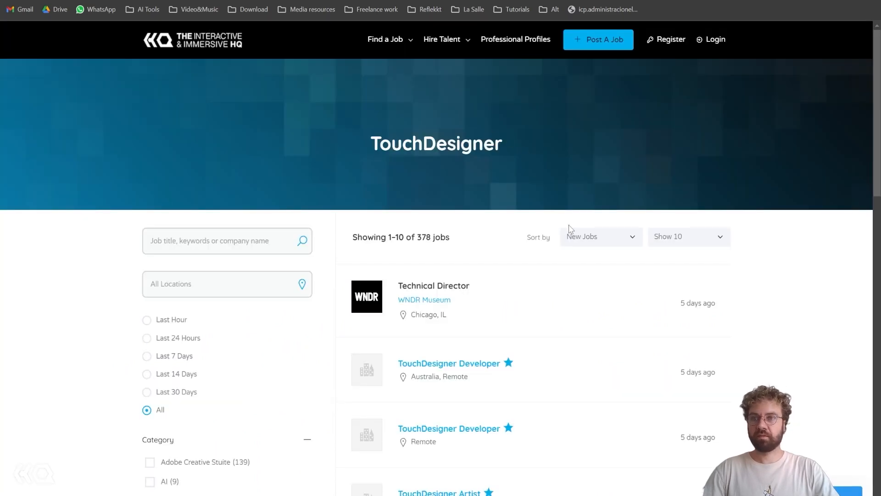
mouse_move(566, 248)
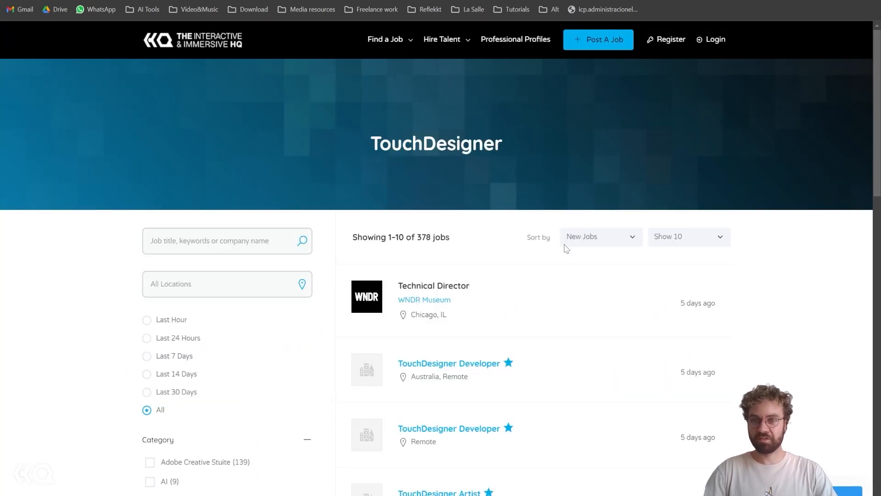
mouse_move(533, 188)
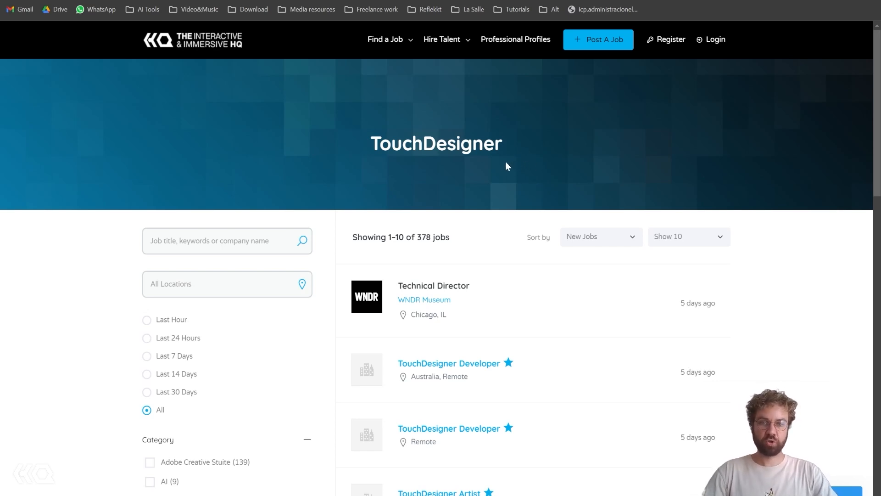
scroll(down, 3)
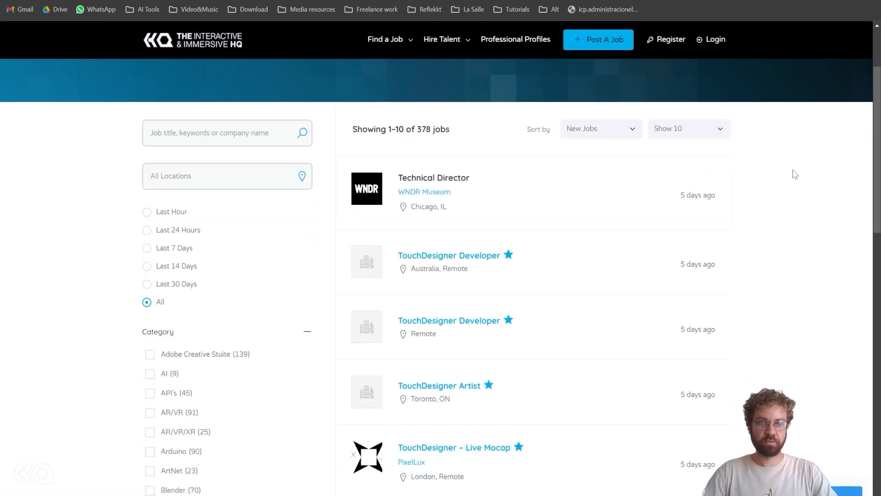
scroll(down, 3)
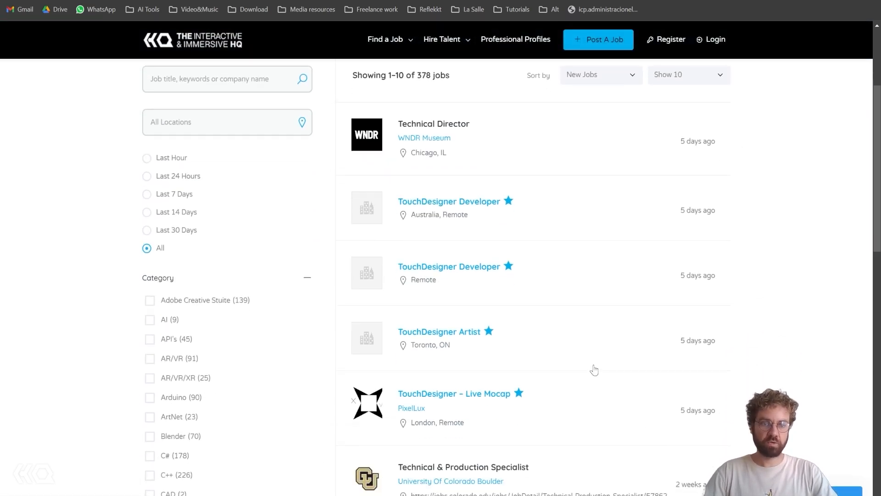
mouse_move(757, 223)
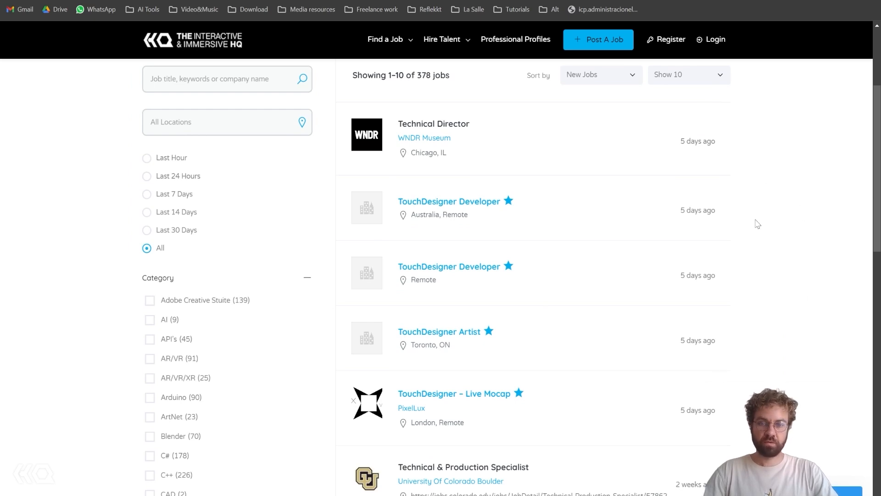
scroll(down, 3)
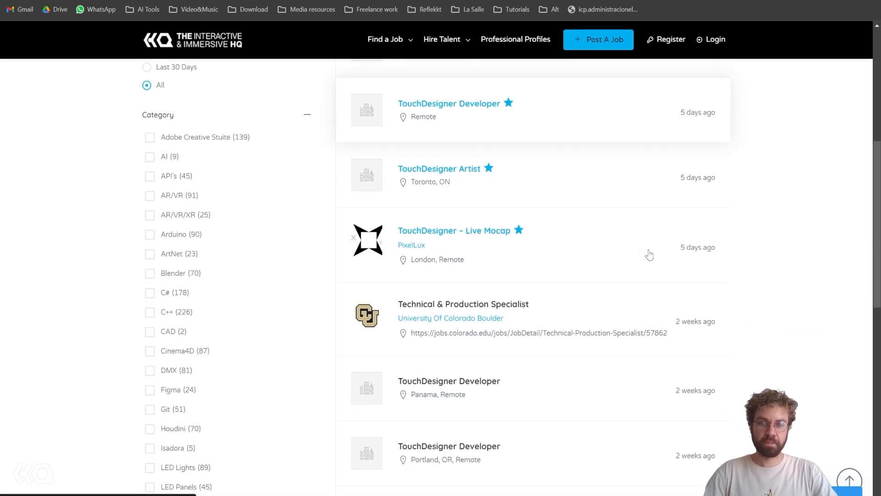
scroll(down, 3)
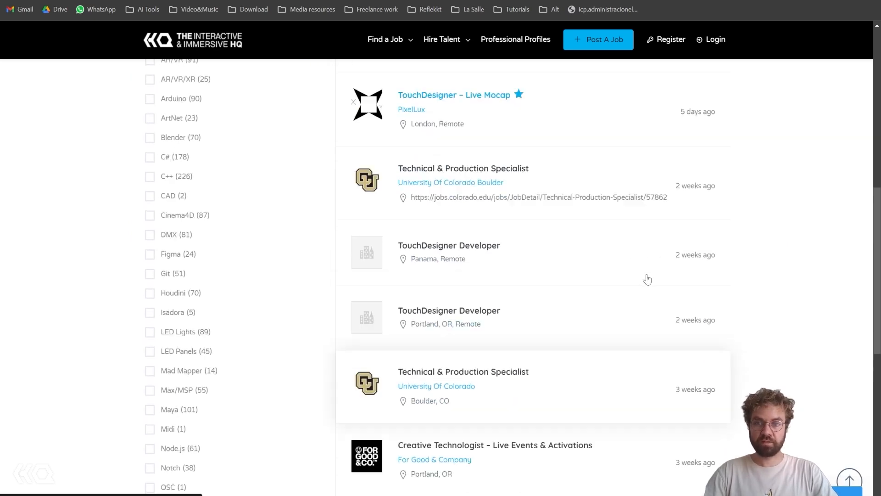
scroll(up, 3)
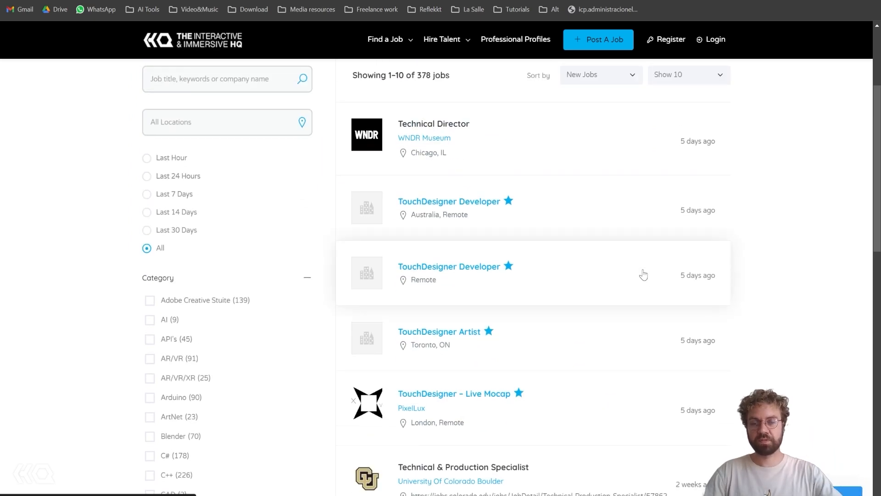
mouse_move(769, 217)
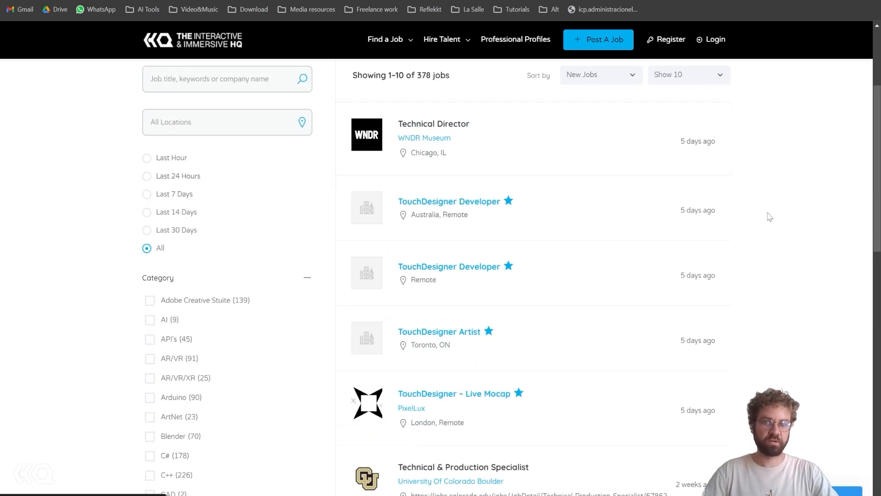
mouse_move(774, 143)
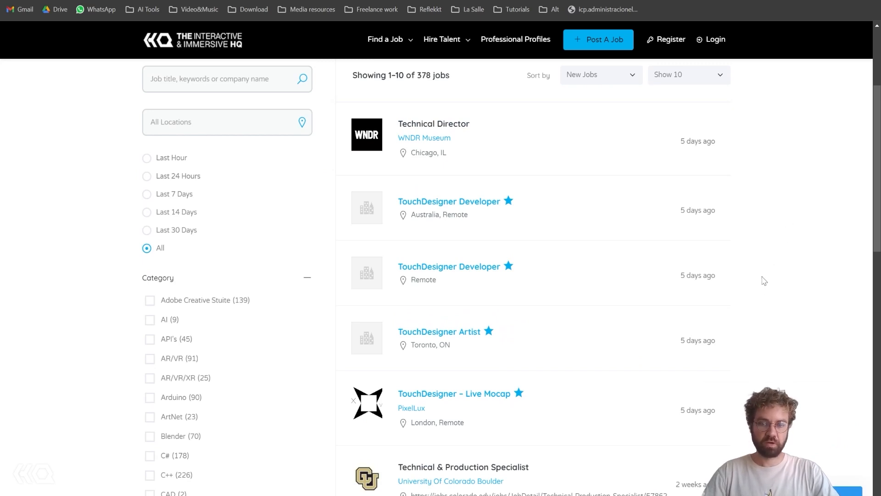
scroll(down, 3)
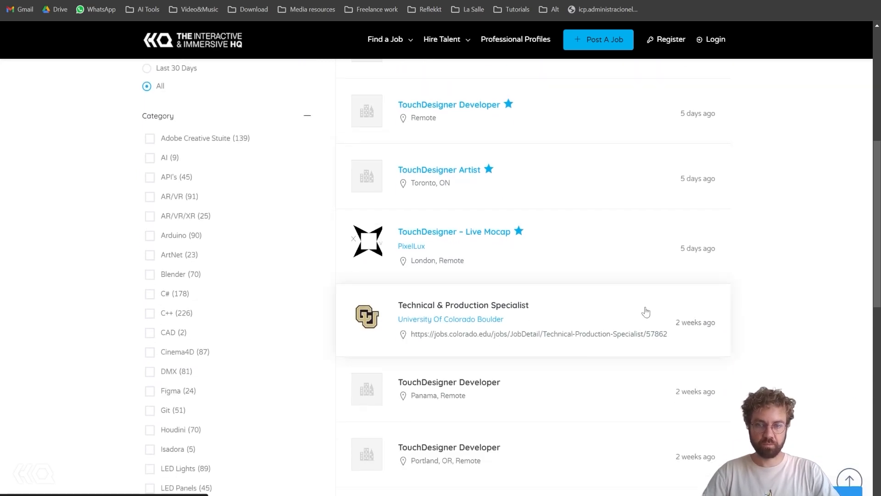
scroll(down, 3)
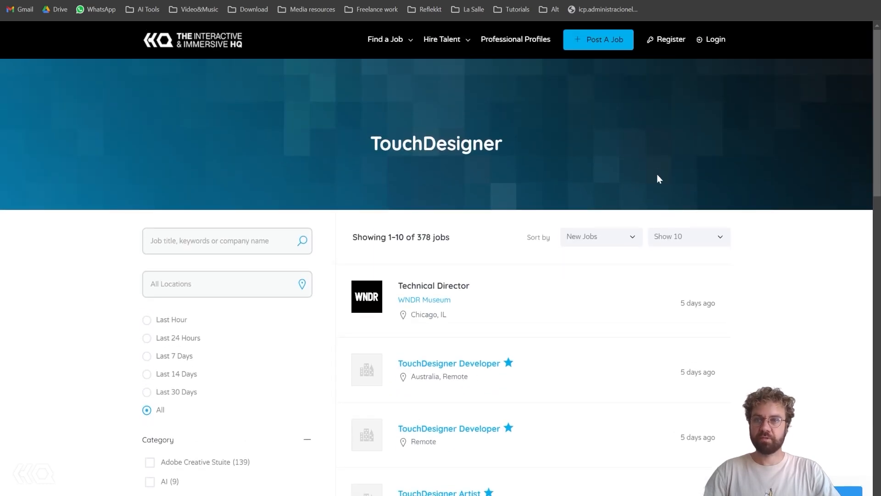
mouse_move(568, 281)
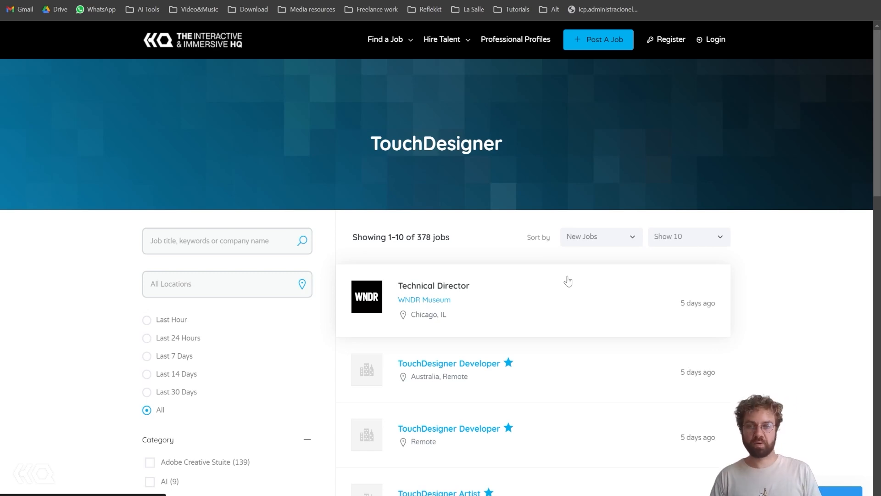
mouse_move(585, 330)
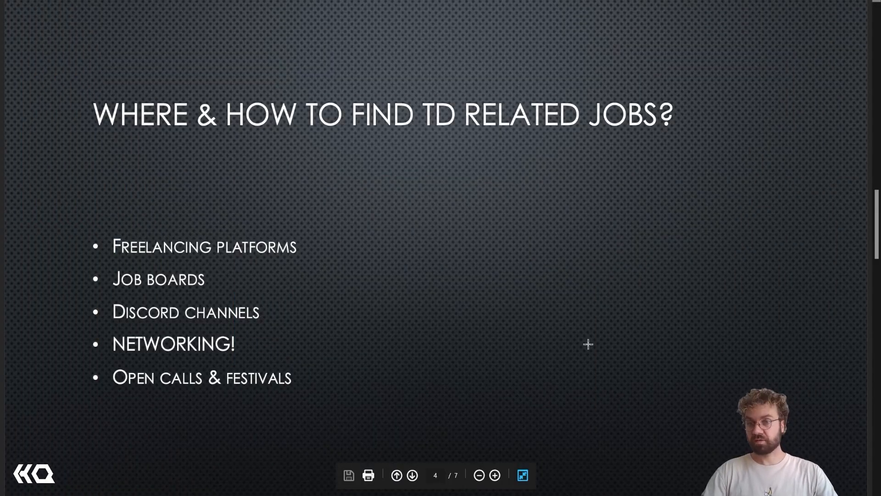
mouse_move(598, 344)
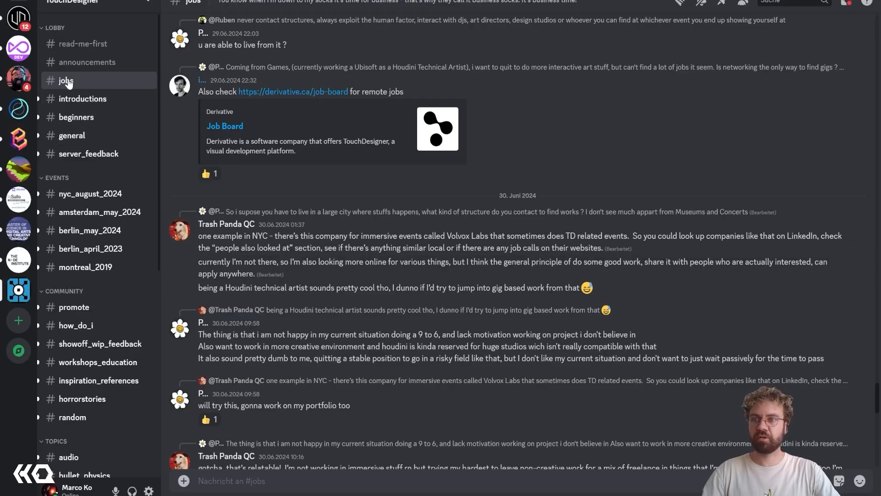
Step: Scroll through the job posts in the TouchDesigner Discord server's #jobs channel
scroll(up, 3)
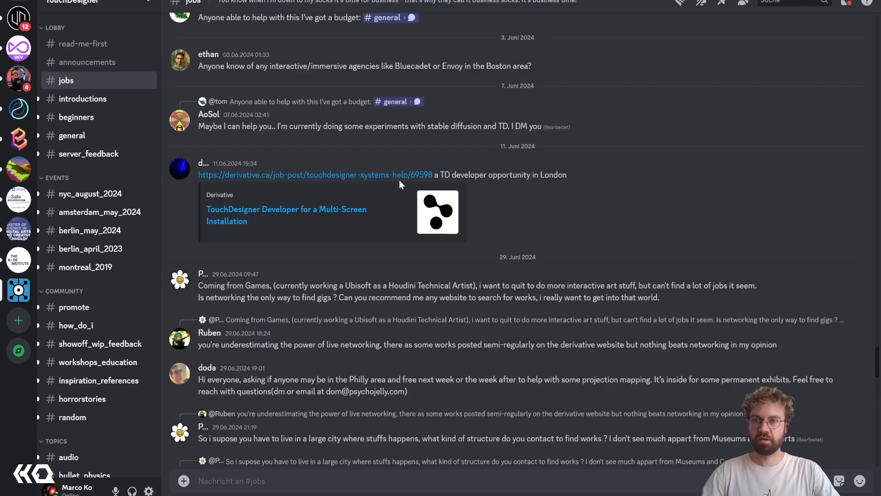
scroll(up, 3)
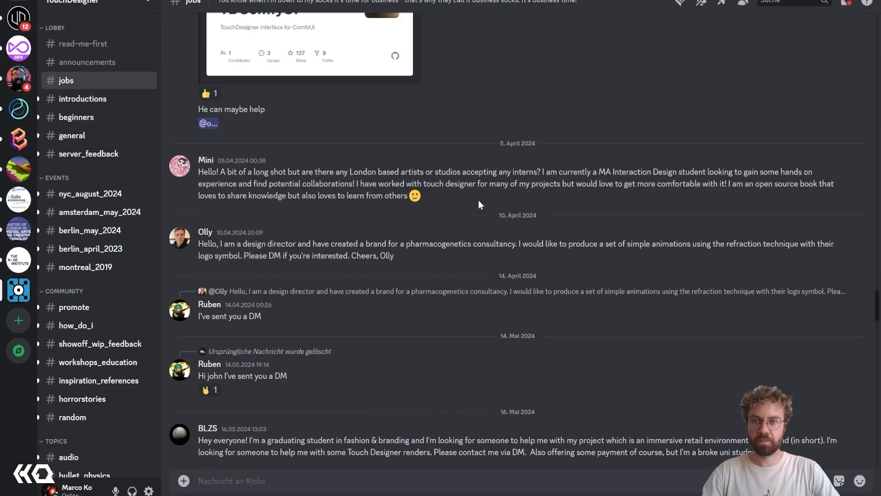
scroll(down, 3)
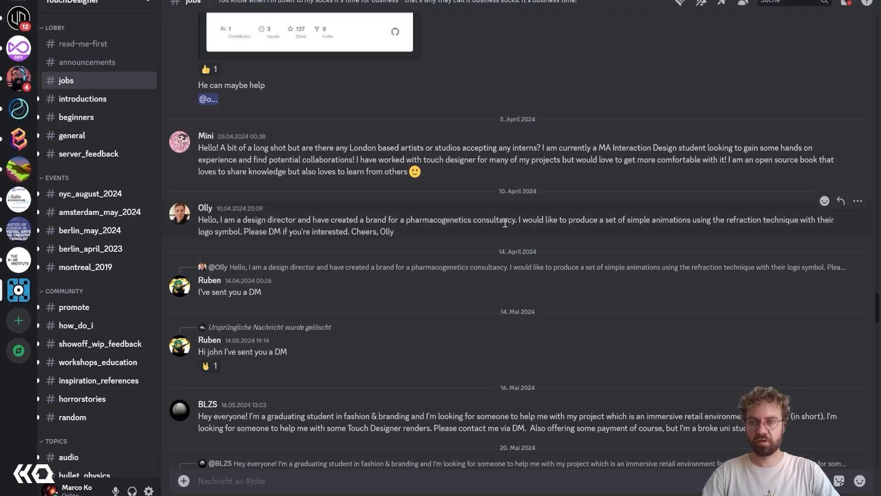
scroll(down, 3)
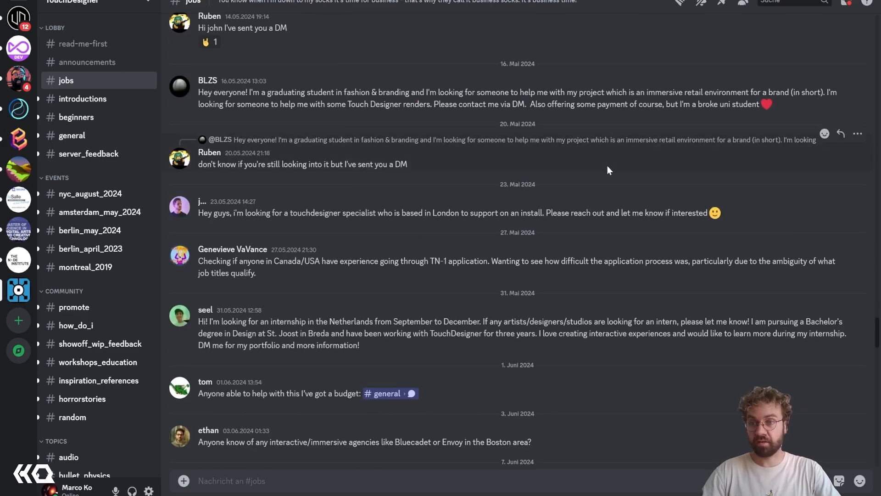
scroll(down, 3)
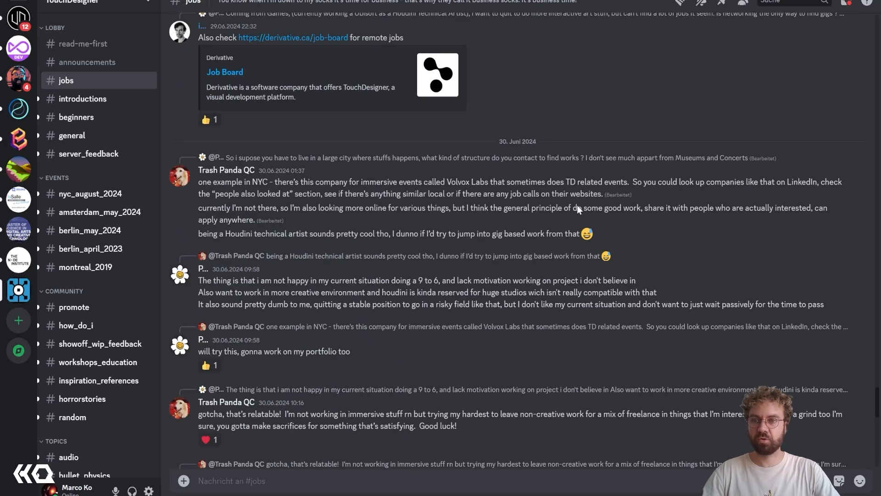
scroll(down, 3)
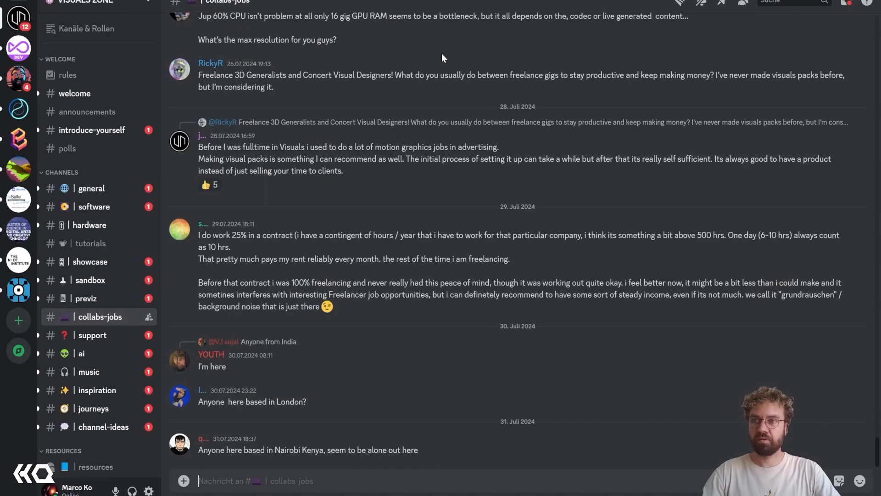
mouse_move(474, 115)
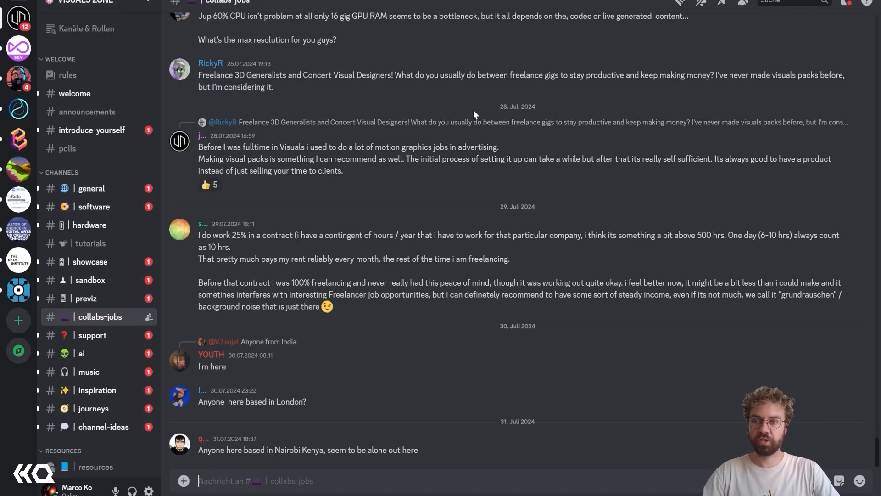
mouse_move(402, 120)
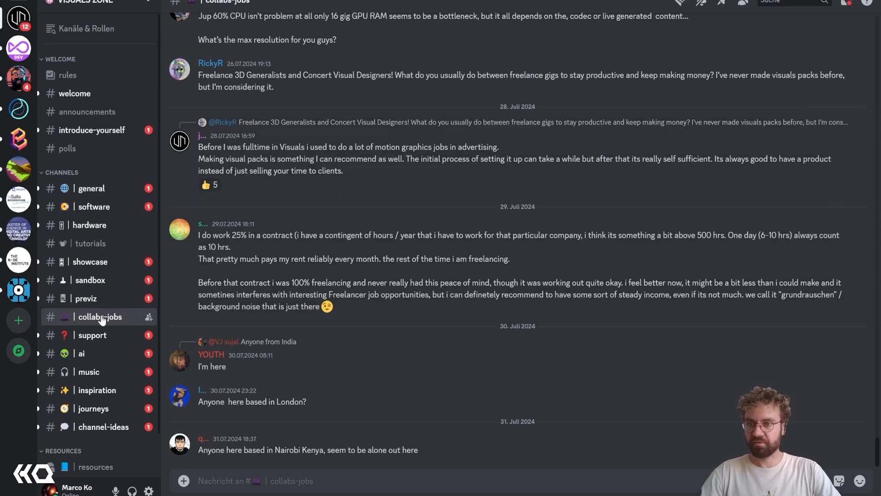
mouse_move(370, 327)
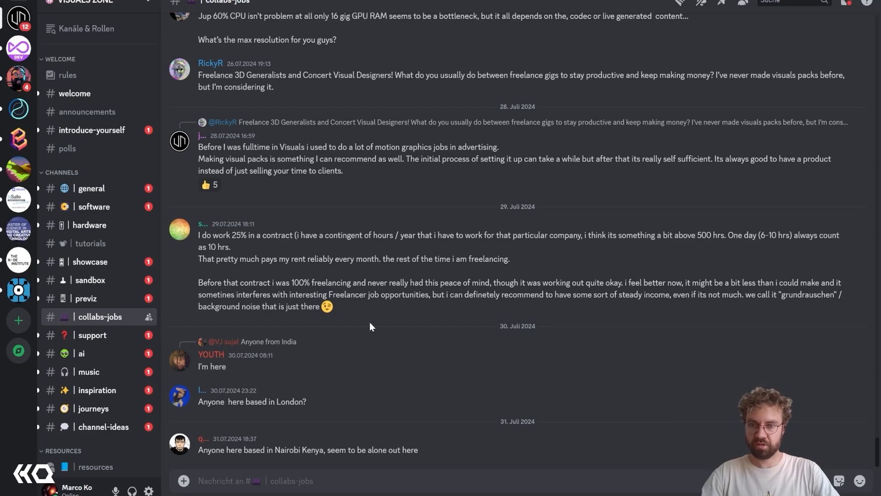
Step: Scroll through older Visuals Zone collabs-jobs posts and back to the latest messages
scroll(up, 3)
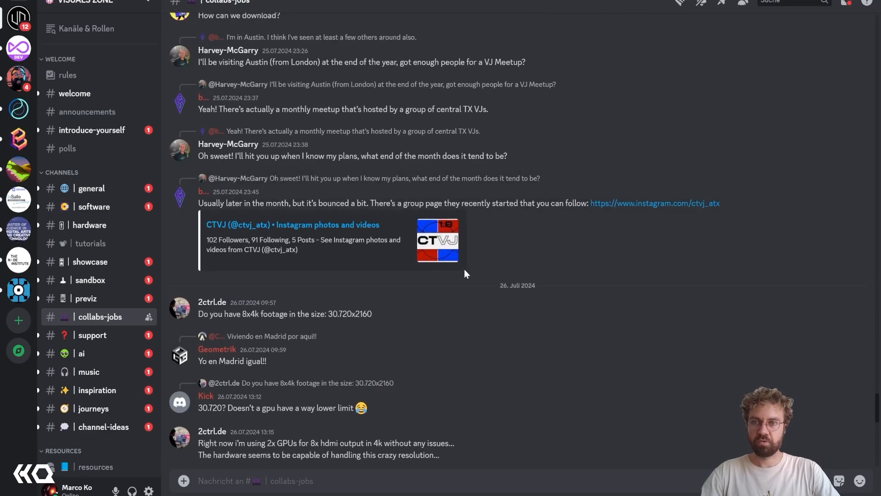
scroll(down, 3)
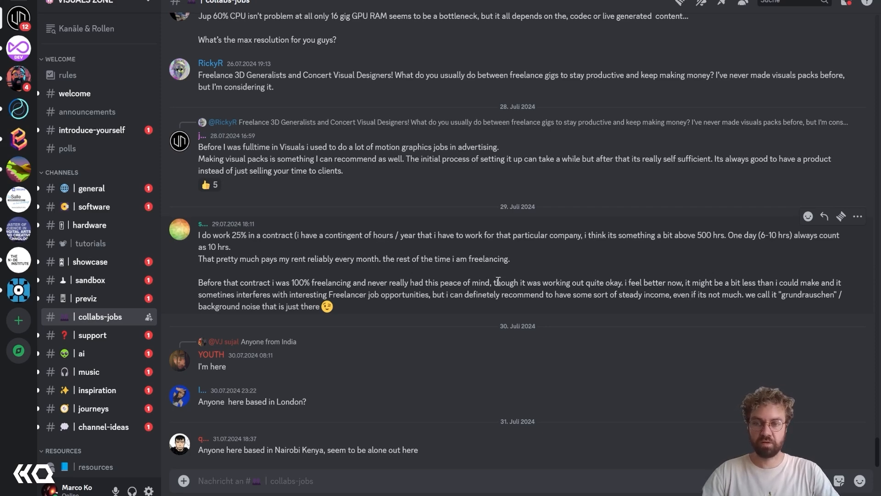
mouse_move(663, 410)
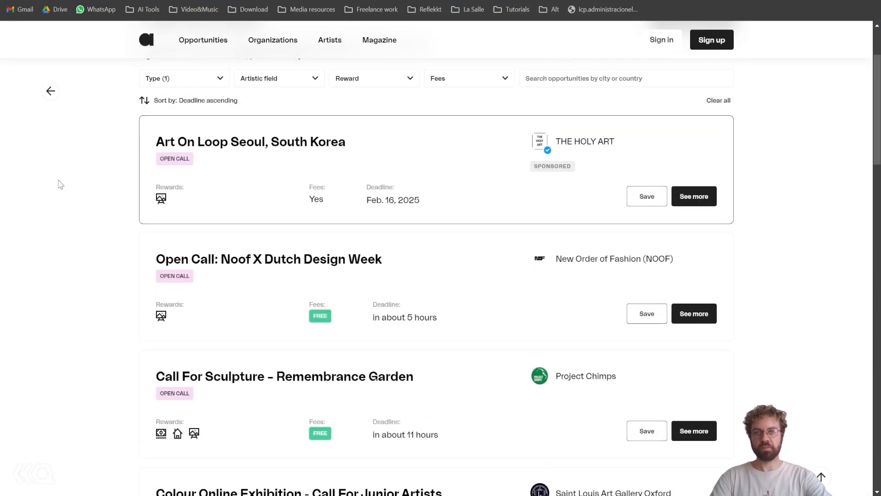
mouse_move(111, 145)
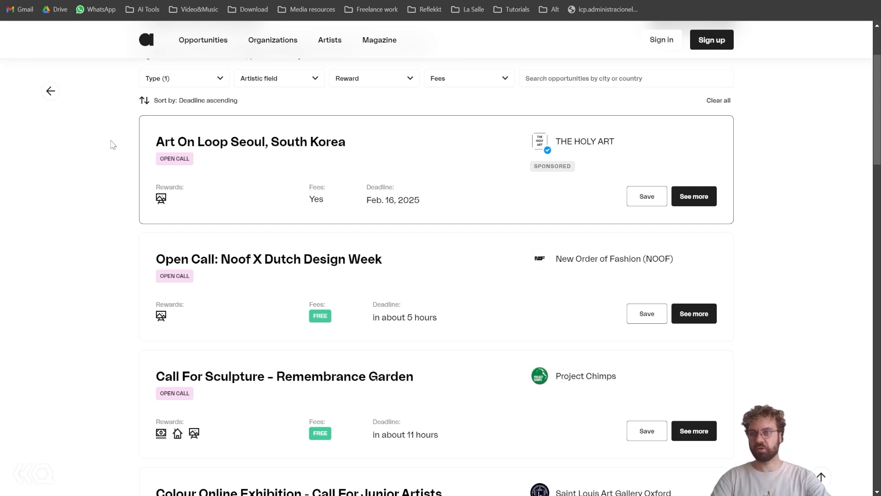
mouse_move(82, 169)
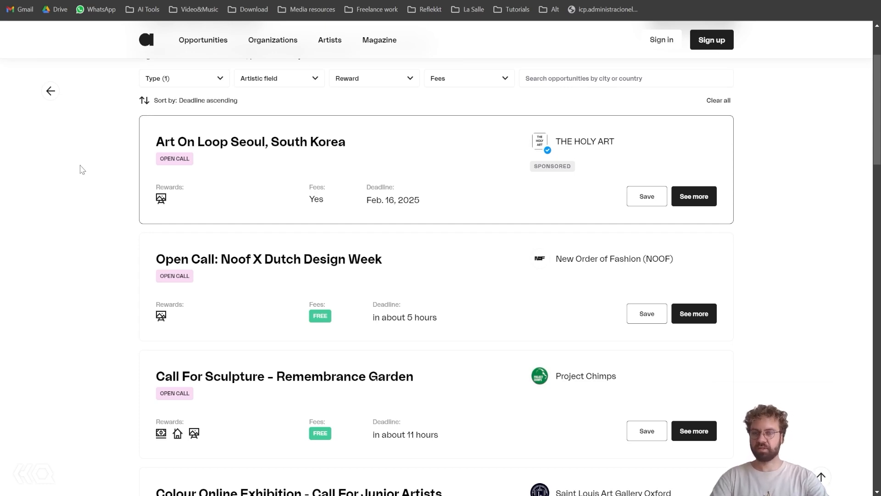
mouse_move(152, 215)
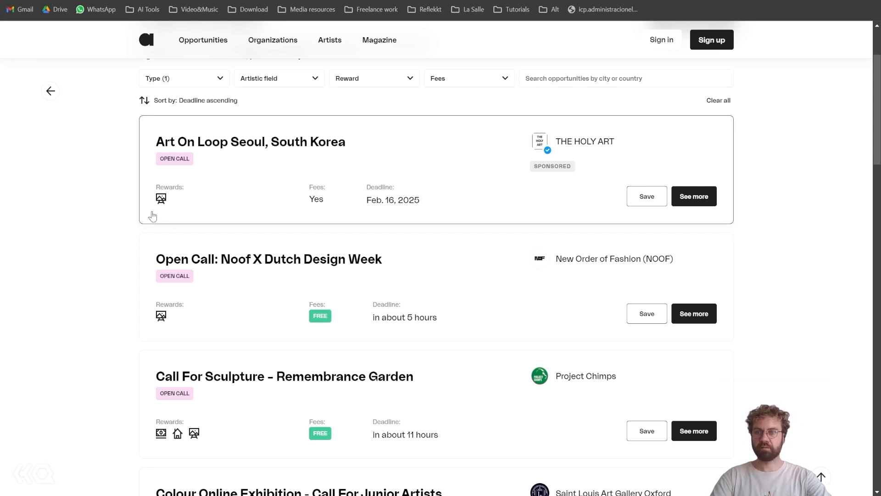
mouse_move(161, 198)
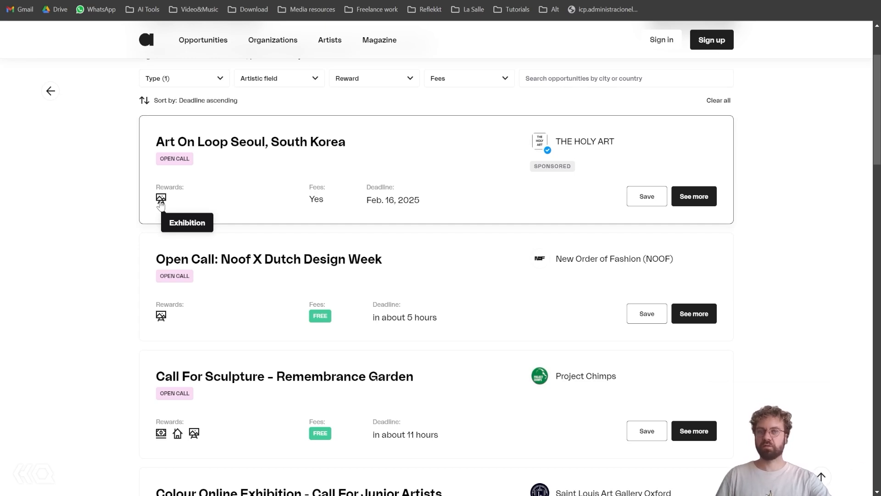
mouse_move(127, 304)
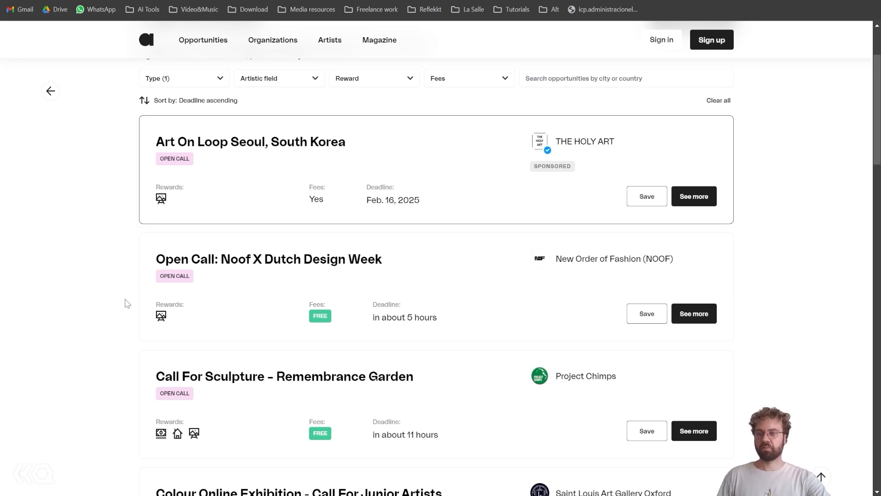
mouse_move(178, 433)
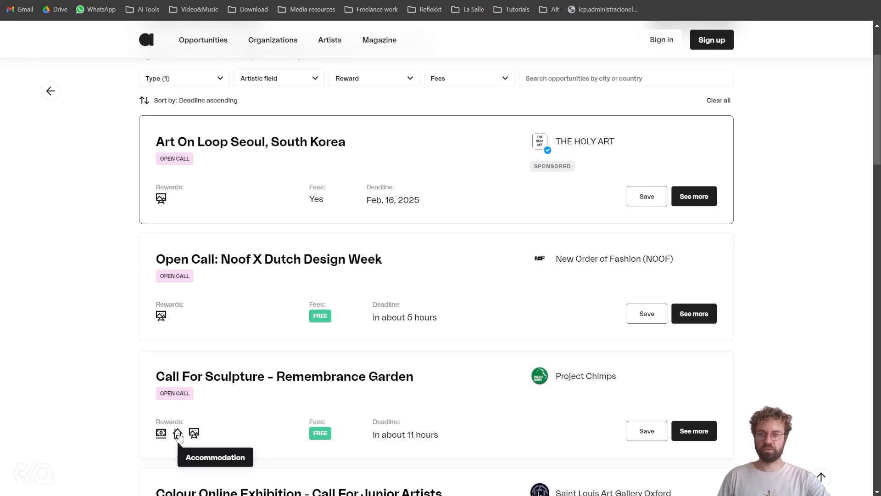
mouse_move(259, 279)
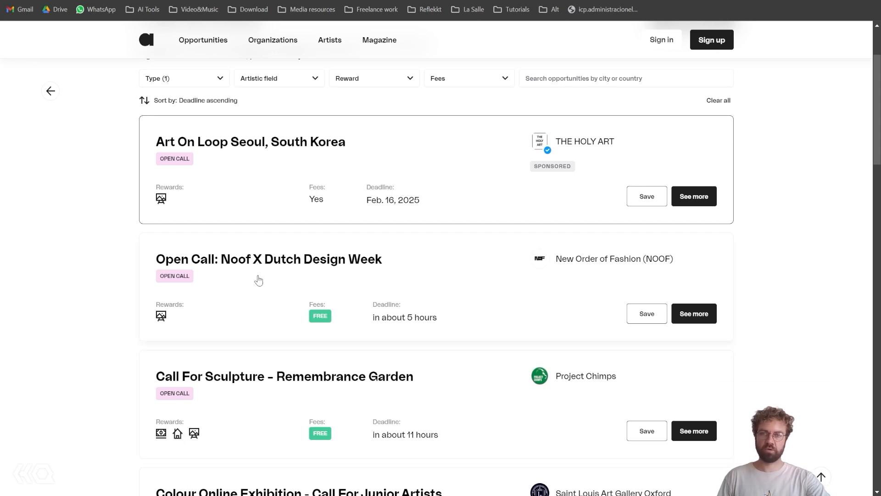
mouse_move(527, 205)
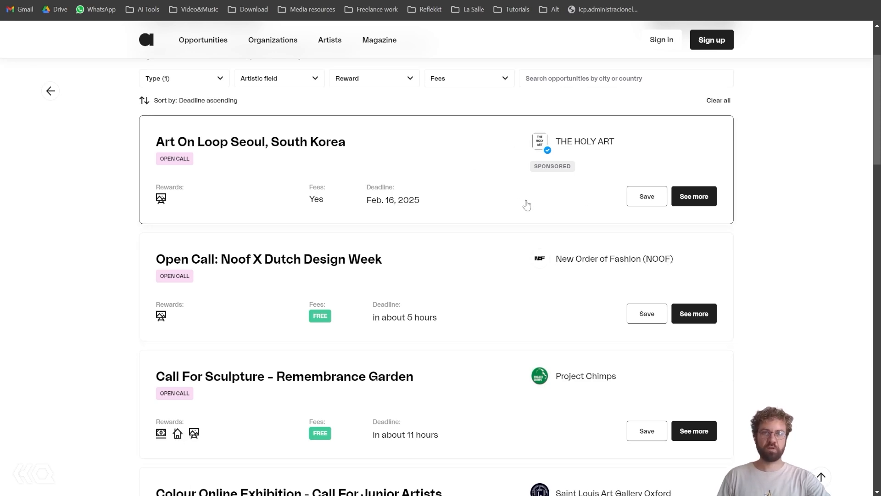
mouse_move(739, 199)
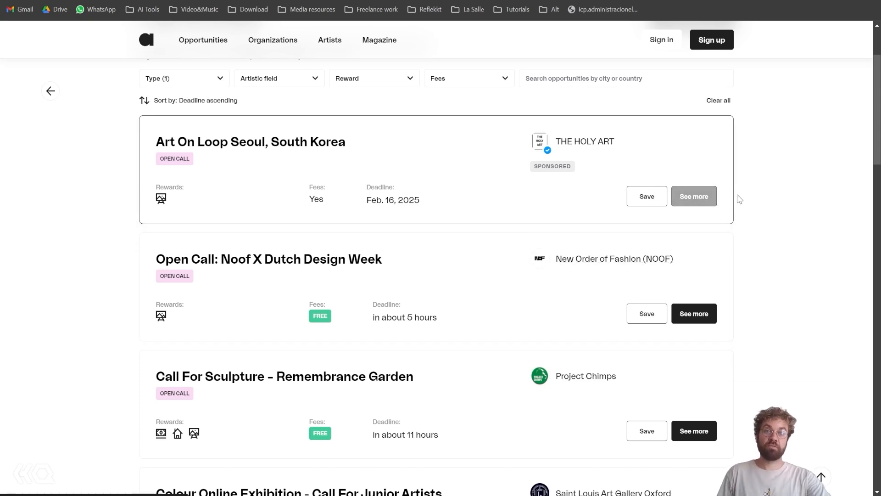
mouse_move(730, 224)
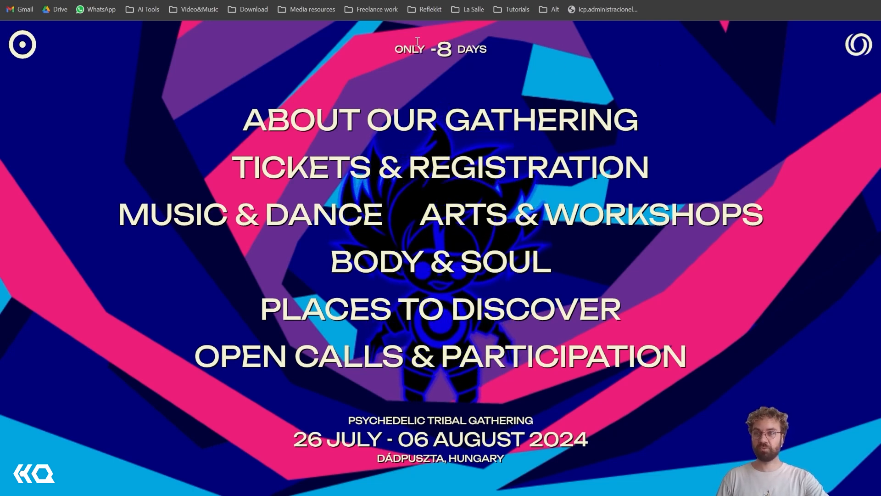
mouse_move(738, 51)
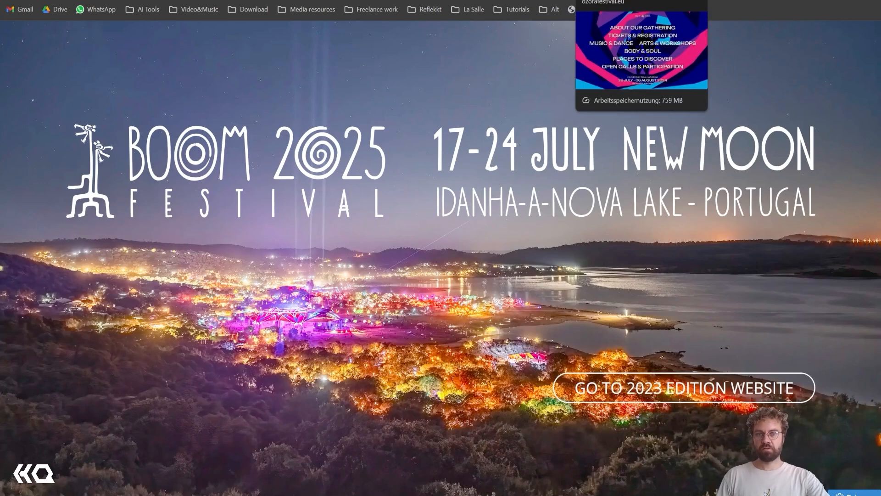
Step: Bring up the Boom Festival 2025 homepage for the Idanha-a-Nova Lake gathering
click(640, 50)
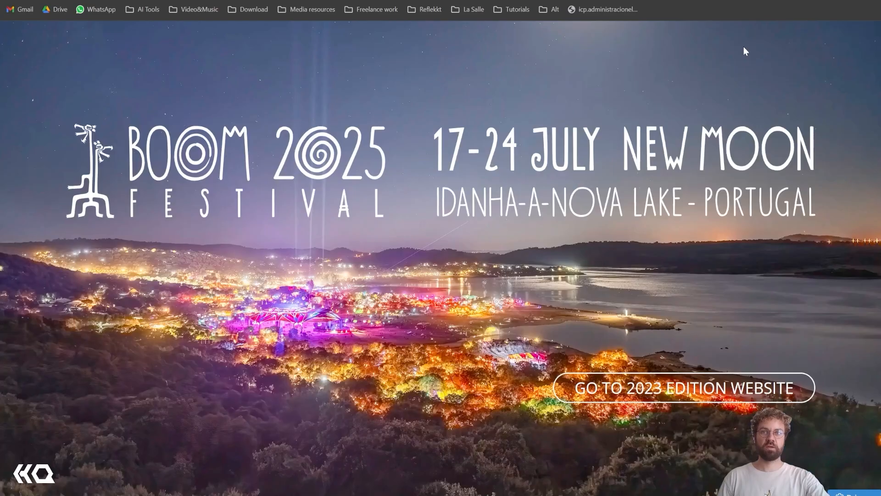
mouse_move(716, 82)
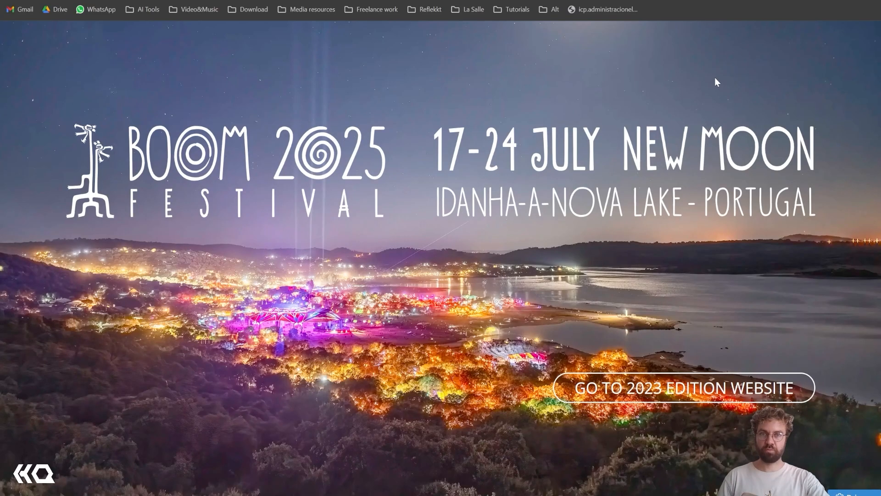
mouse_move(596, 70)
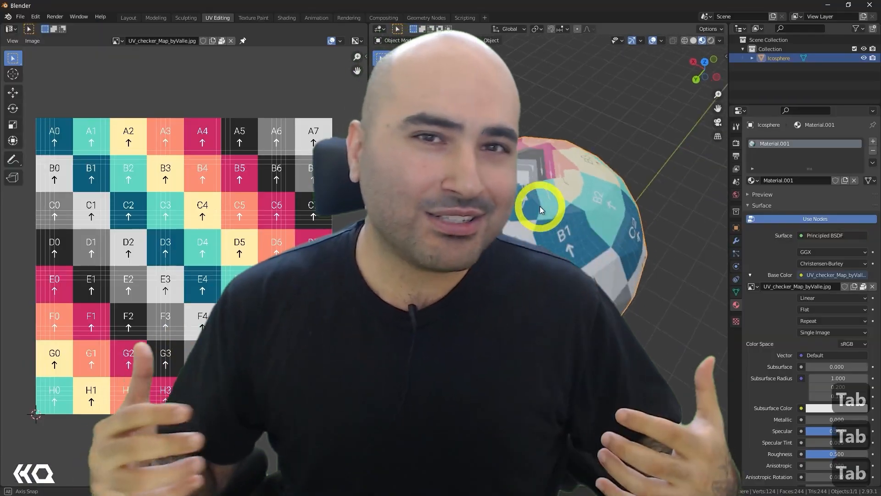
key(Tab)
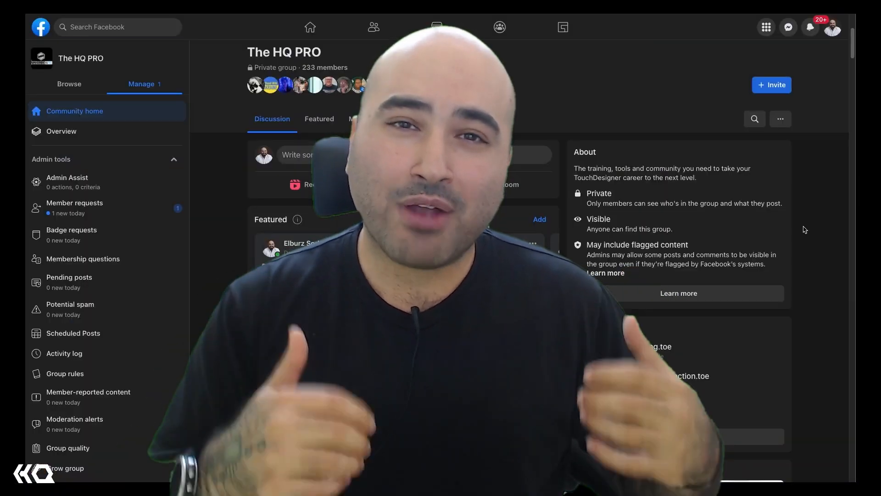
scroll(down, 3)
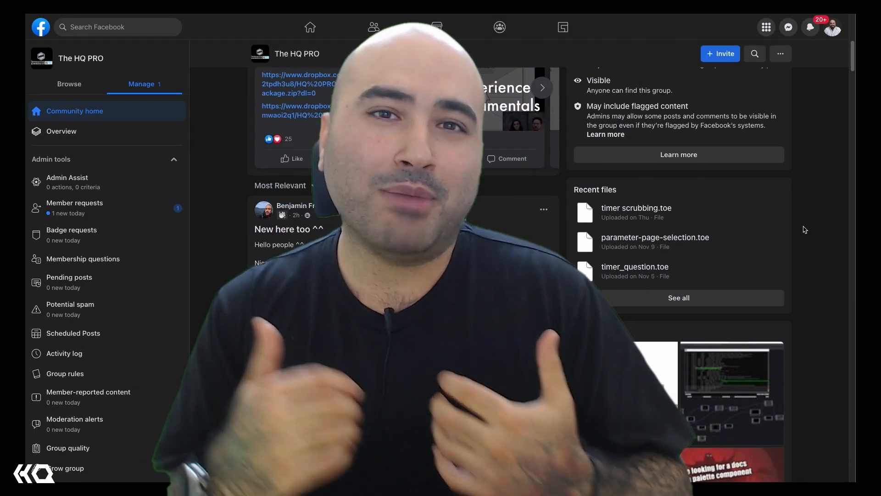